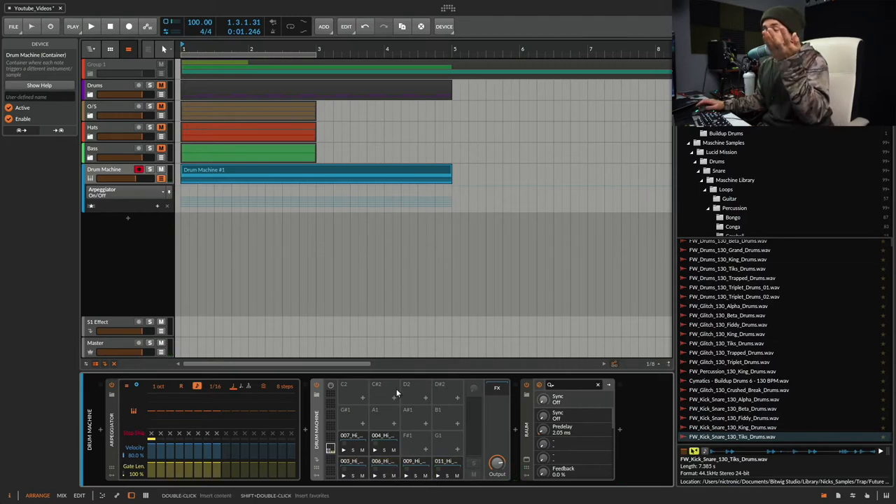
pyautogui.moveTo(343, 418)
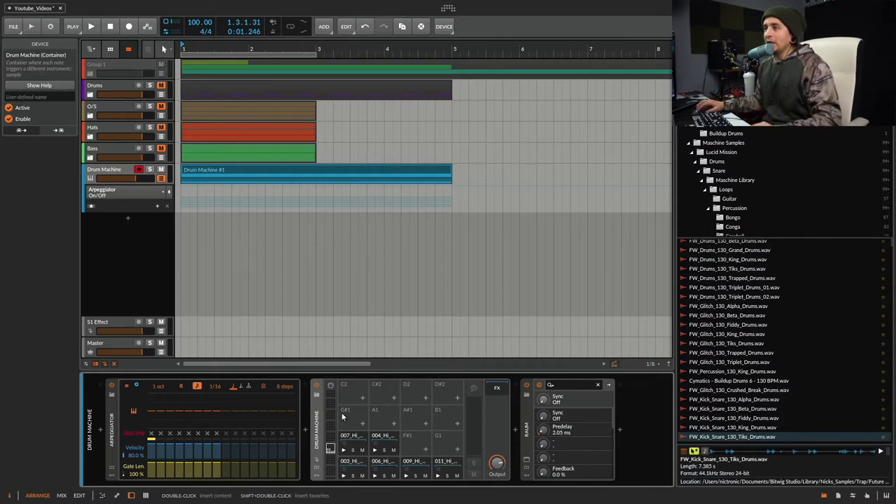
pyautogui.moveTo(213, 175)
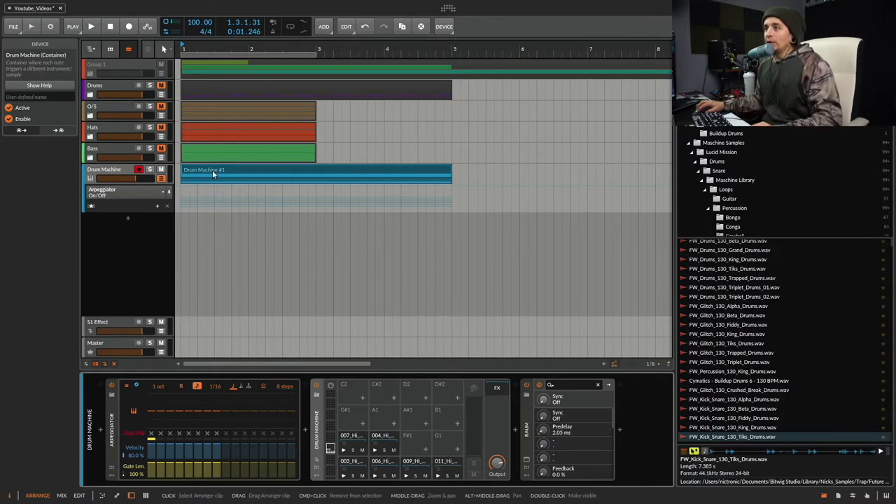
# - Open the Drum Machine clip in the note editor to see its drum sample lanes
pyautogui.doubleClick(316, 173)
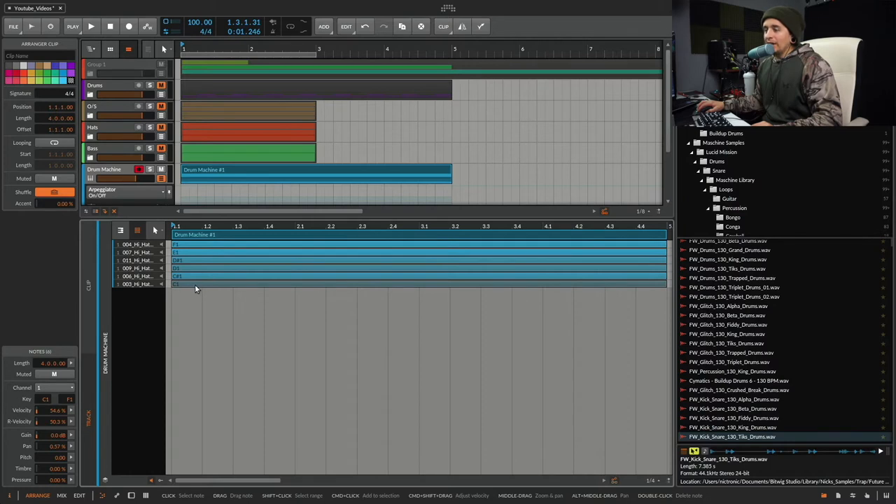
pyautogui.moveTo(203, 272)
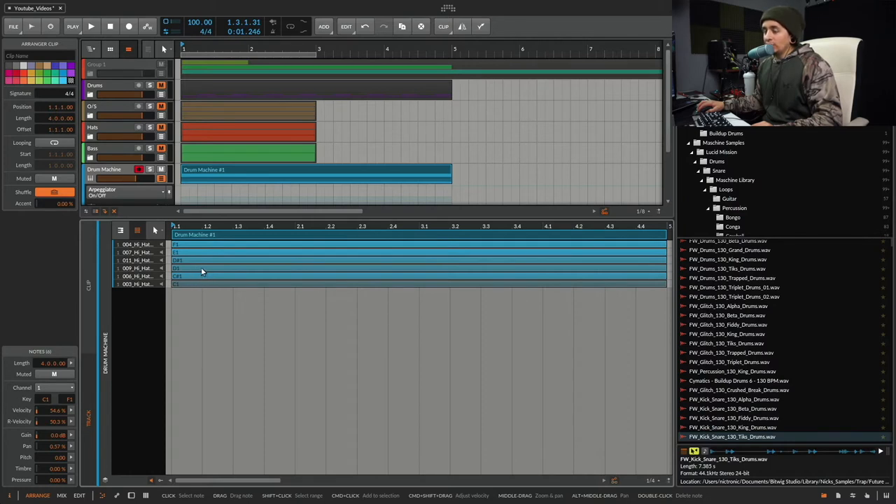
pyautogui.moveTo(228, 283)
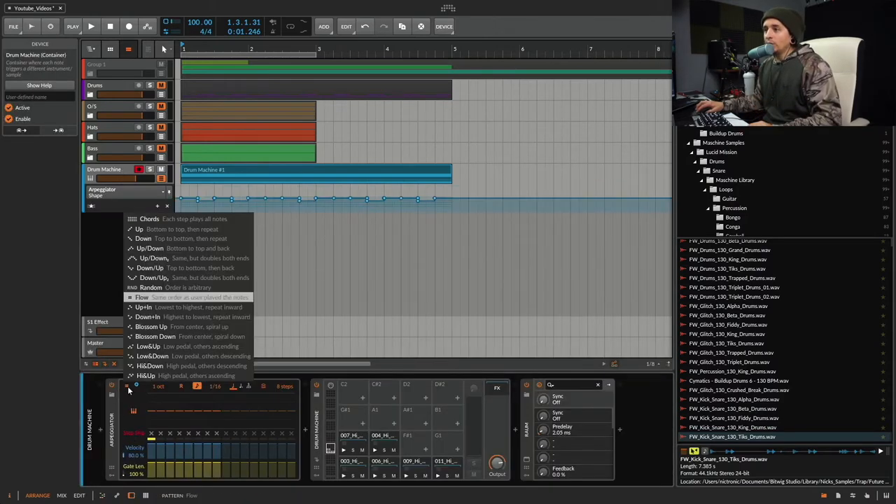
pyautogui.moveTo(142, 297)
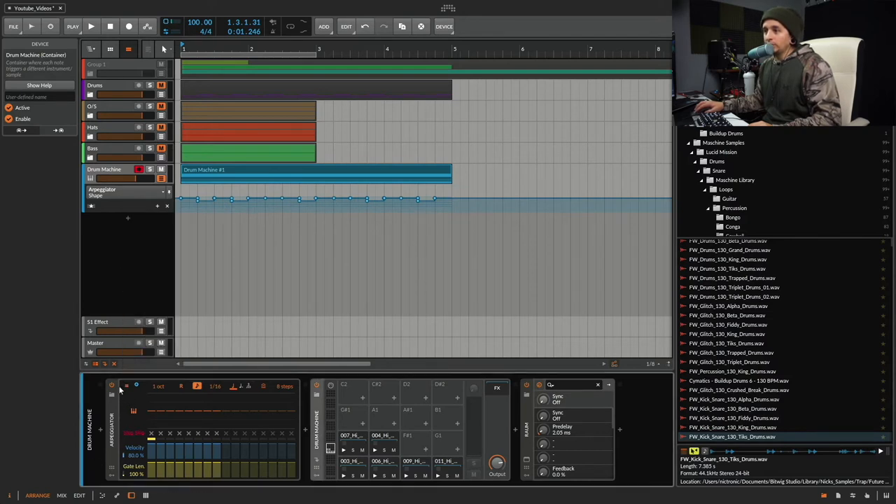
# - Bypass the Arpeggiator device so the Drum Machine loop plays plainly
pyautogui.click(112, 386)
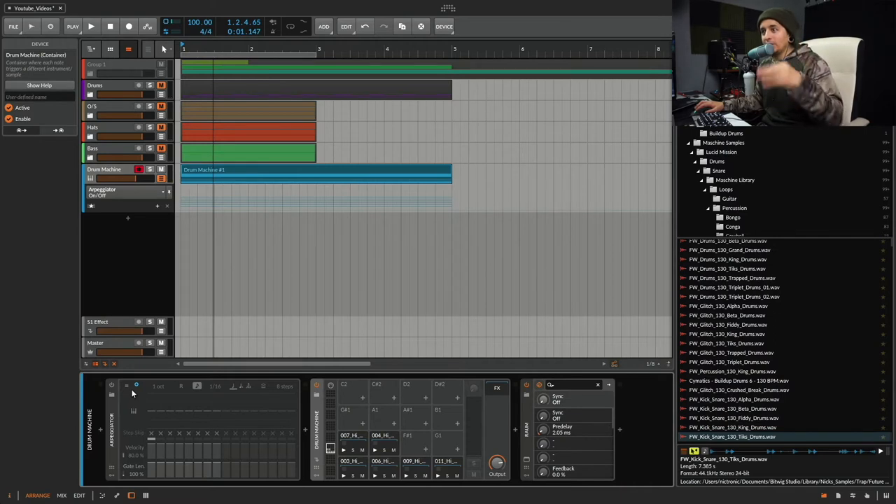
# - Re-enable the Arpeggiator, choose a pattern from its list and show the Shape automation lane
pyautogui.click(112, 385)
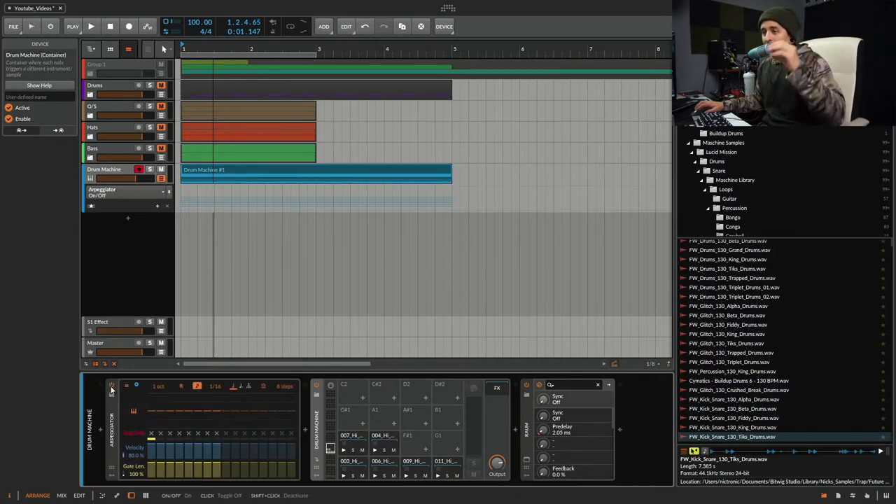
pyautogui.click(91, 25)
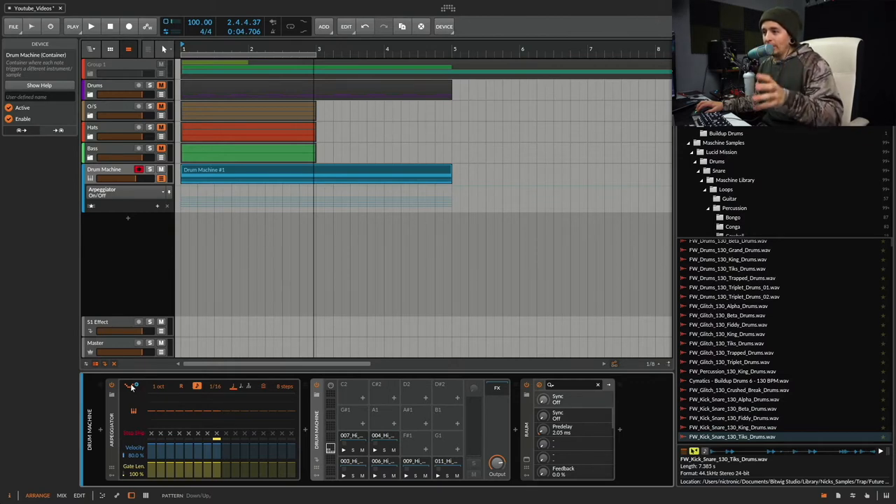
pyautogui.click(129, 389)
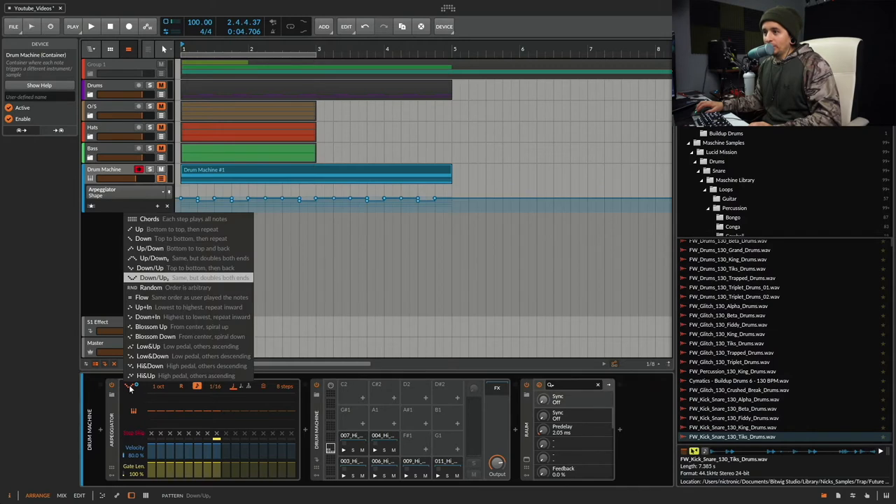
pyautogui.click(153, 277)
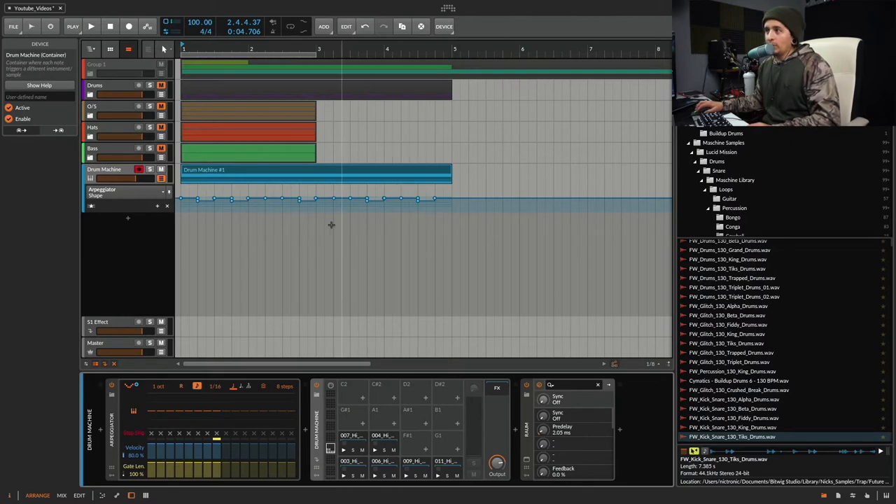
pyautogui.click(105, 197)
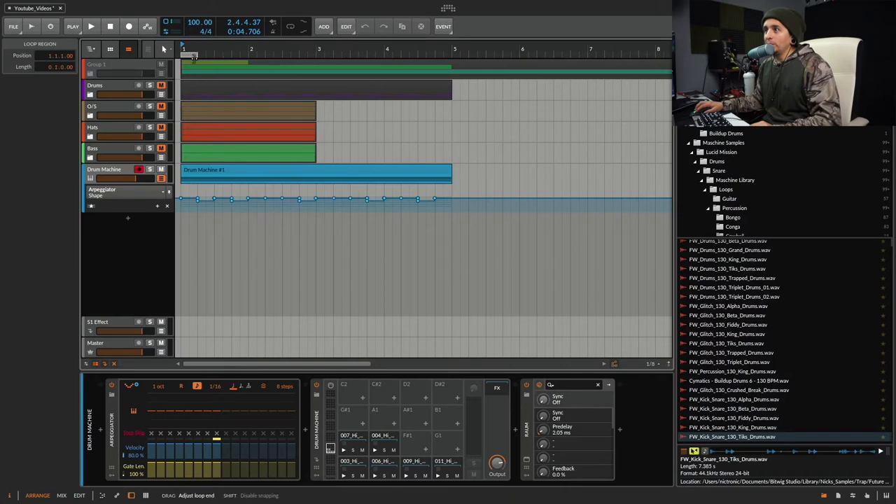
# - Loop playback and move a Shape automation point to another pattern such as Flow or Blossom Down
pyautogui.click(290, 26)
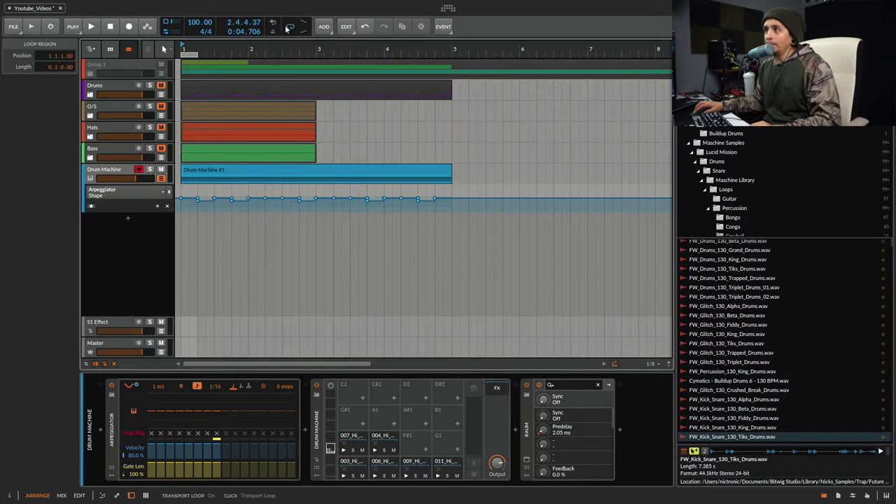
pyautogui.click(91, 25)
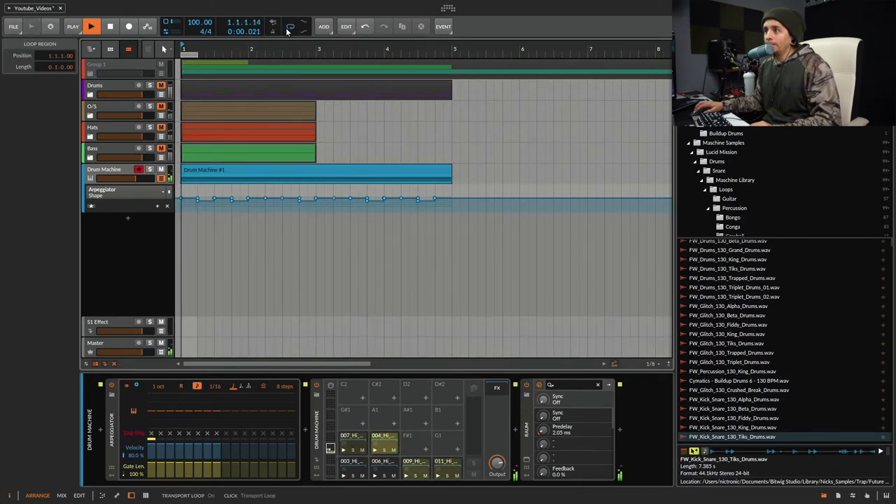
pyautogui.click(91, 25)
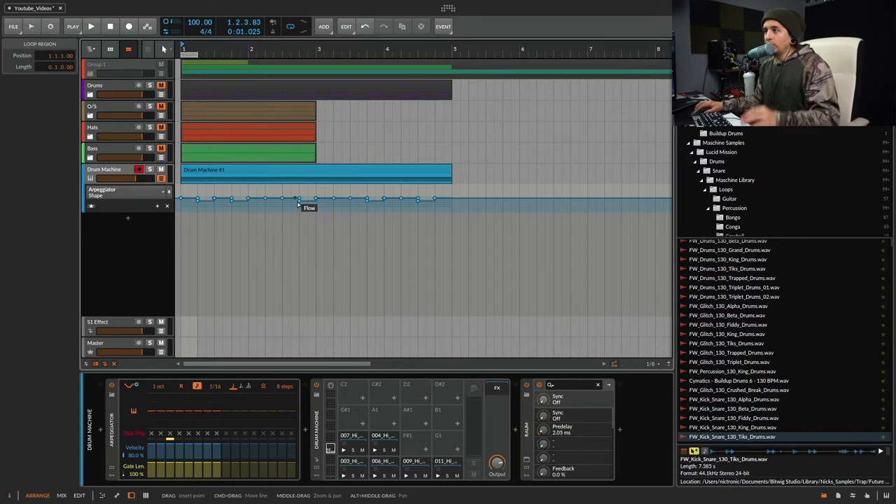
pyautogui.click(300, 199)
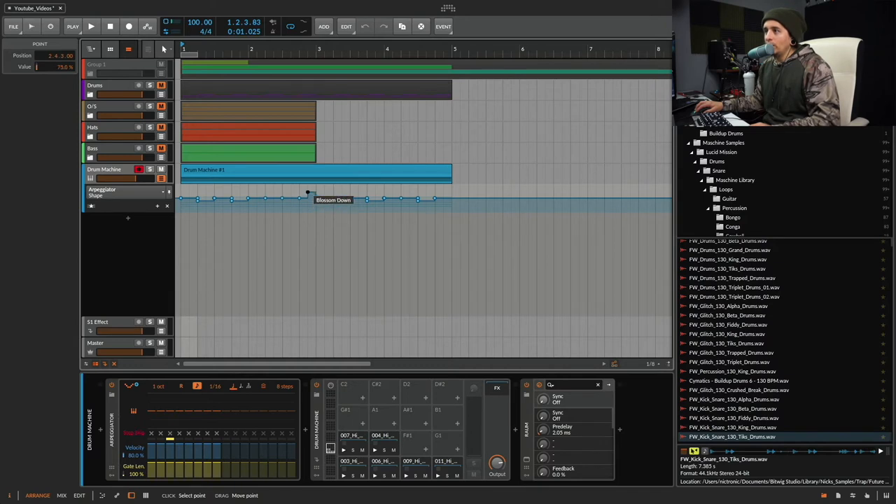
pyautogui.moveTo(308, 199); pyautogui.dragTo(300, 190)
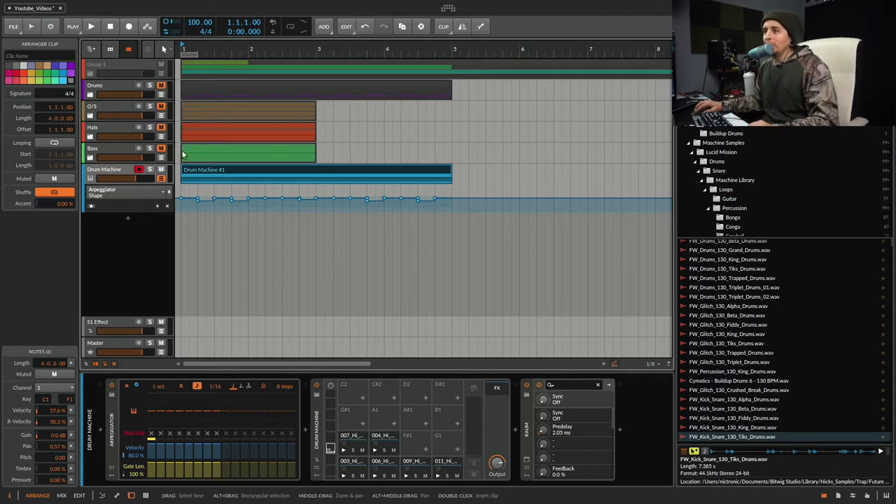
# - Expand the group track, solo the KSHMR hat loop and bring up its clip options
pyautogui.click(105, 170)
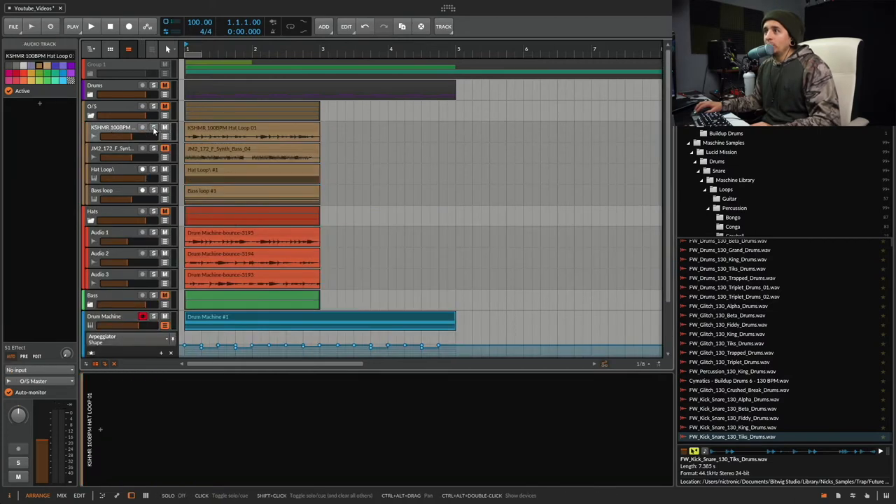
pyautogui.click(155, 126)
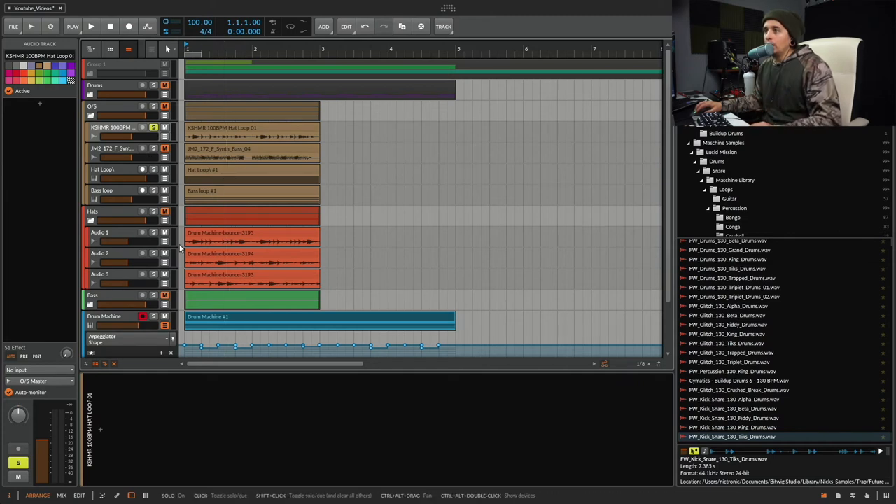
pyautogui.click(91, 25)
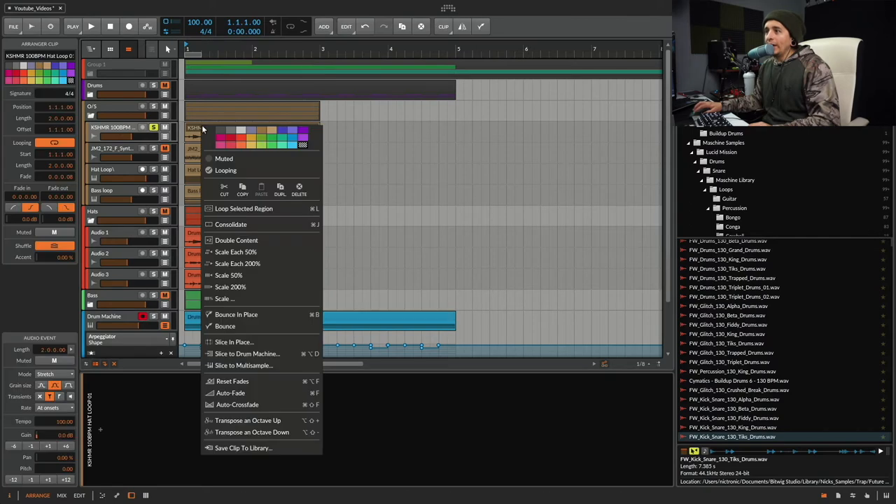
pyautogui.moveTo(255, 364)
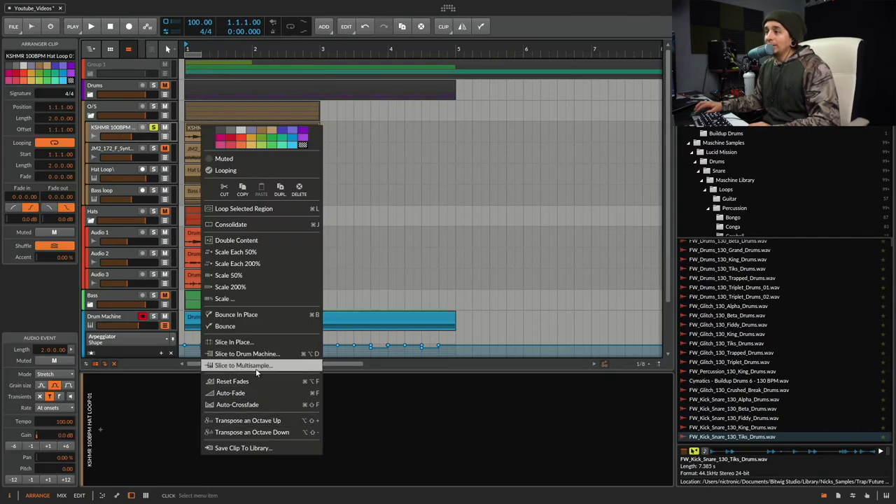
# - Slice the KSHMR hat loop into a Drum Machine with sixteen ascending slice notes
pyautogui.click(247, 353)
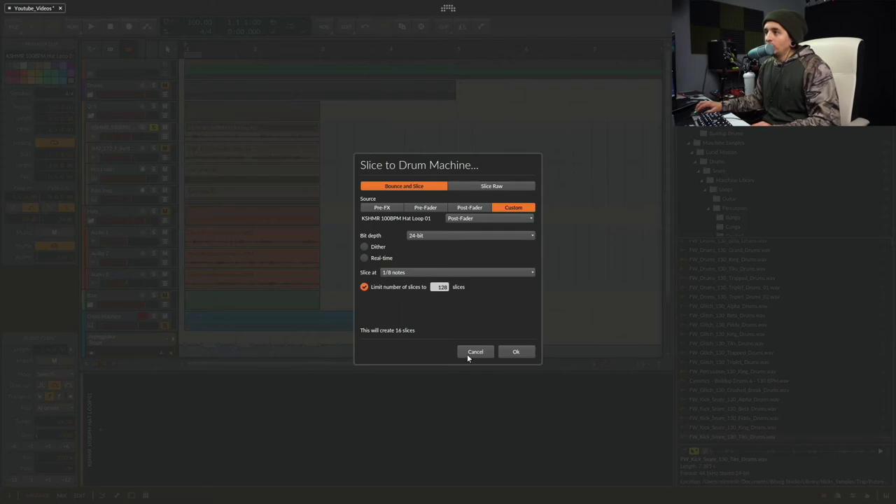
pyautogui.click(515, 352)
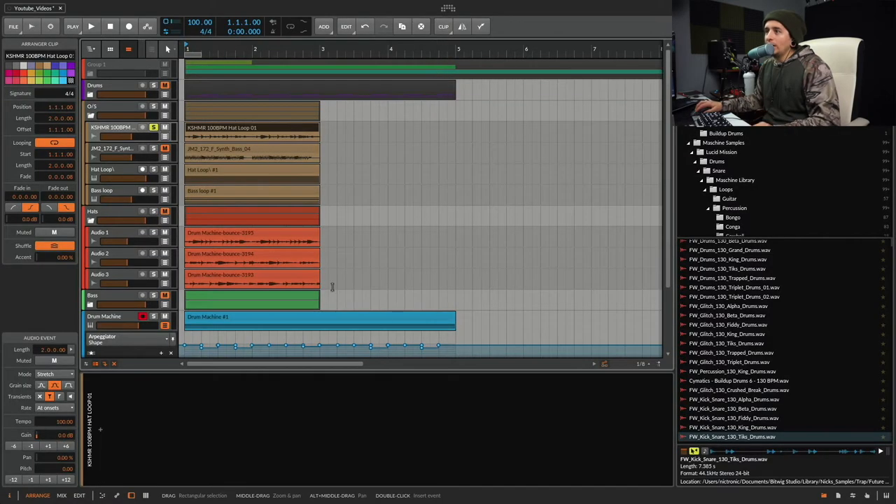
pyautogui.scroll(-3)
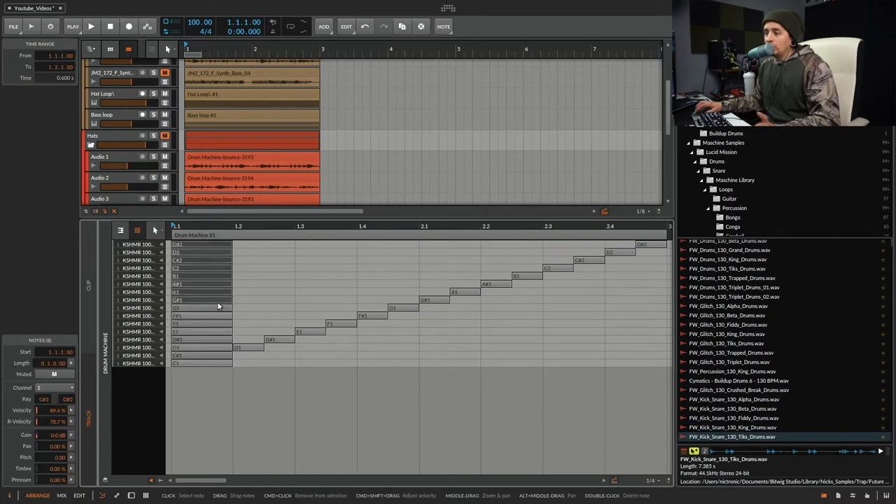
# - Select the slice notes, keep one, and show the Arpeggiator ahead of the Drum Machine
pyautogui.moveTo(463, 241); pyautogui.dragTo(665, 364)
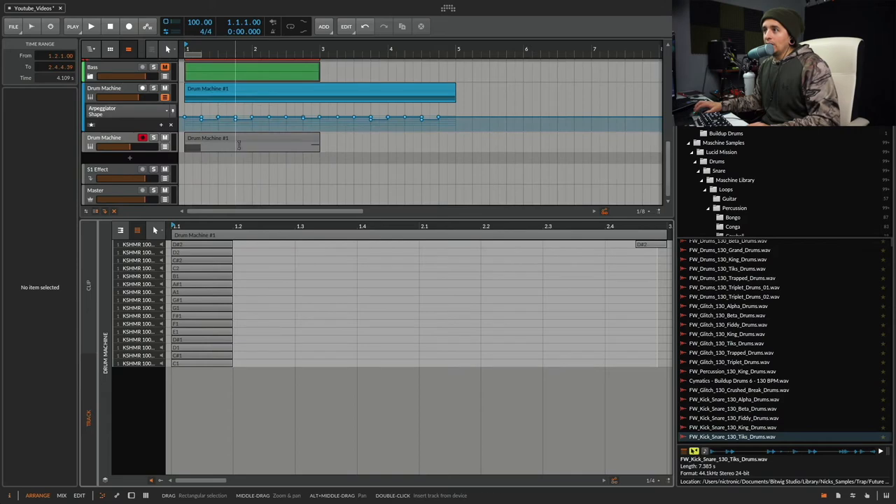
pyautogui.click(641, 244)
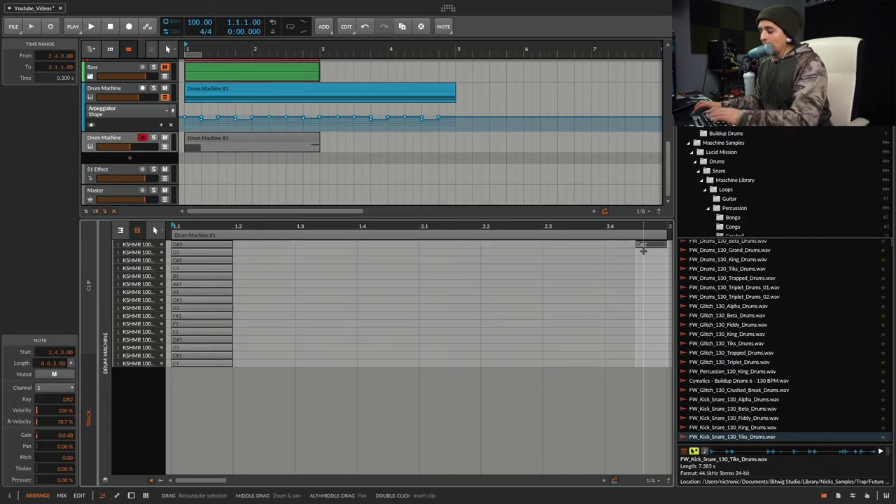
pyautogui.click(252, 142)
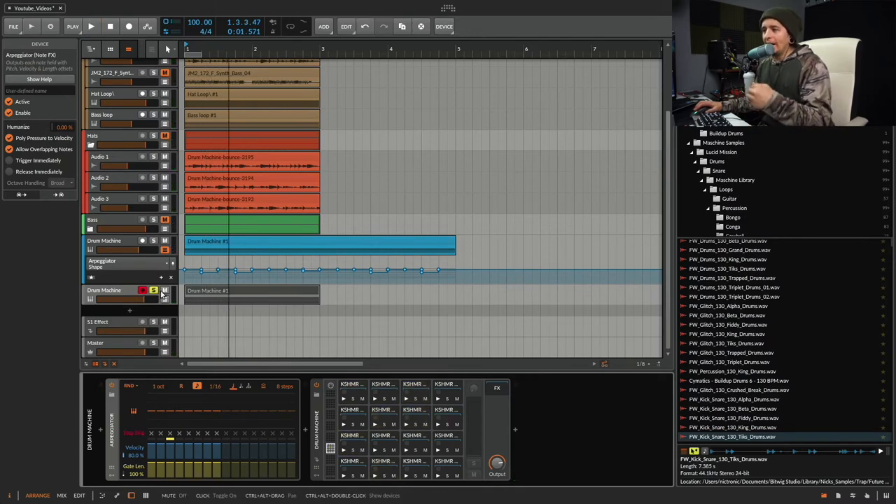
# - Randomize the Arpeggiator step values on the sliced hat track and play the result
pyautogui.click(92, 25)
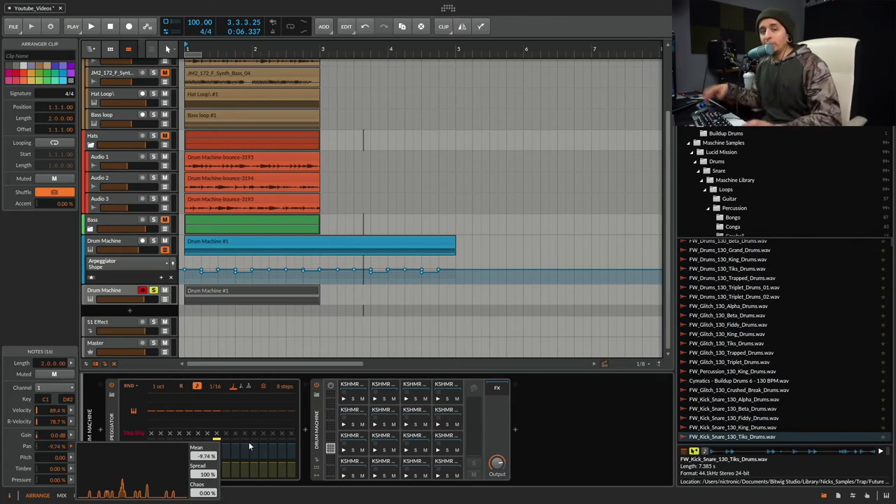
pyautogui.click(91, 26)
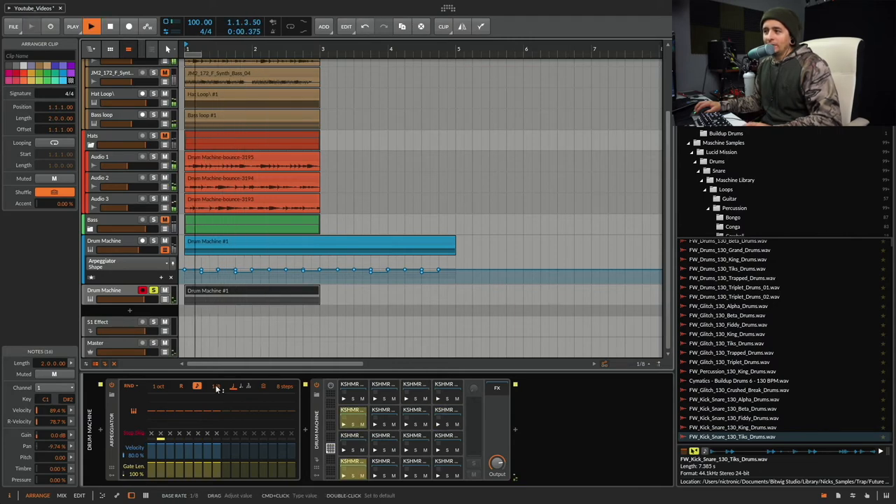
# - Tweak Arpeggiator steps while the randomized hat pattern plays
pyautogui.click(91, 26)
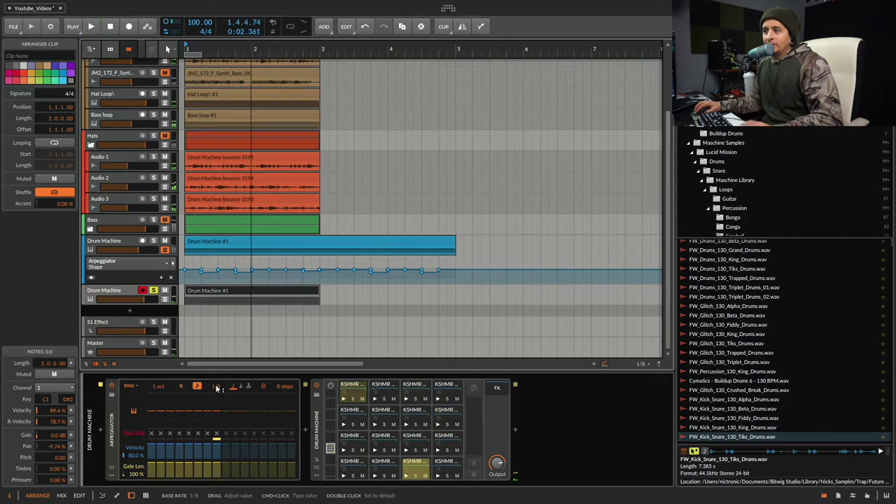
pyautogui.click(91, 25)
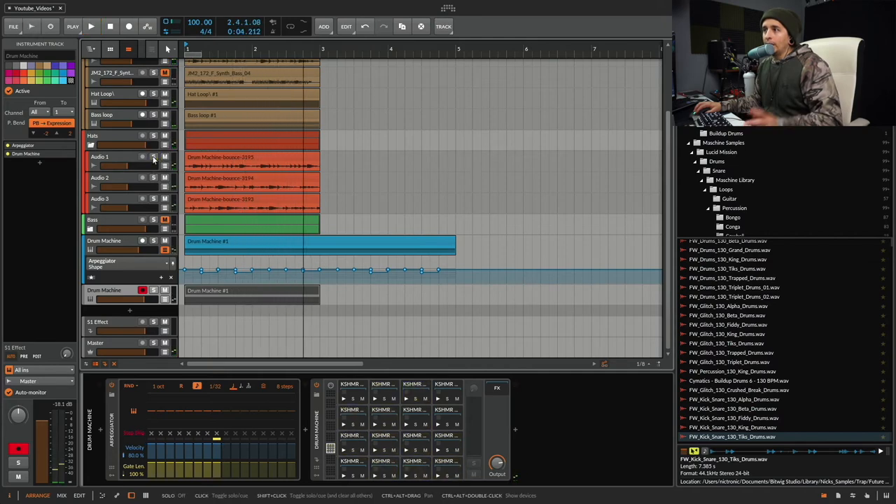
# - Solo the bounced Audio 2 track, play the loop once and stop
pyautogui.click(153, 176)
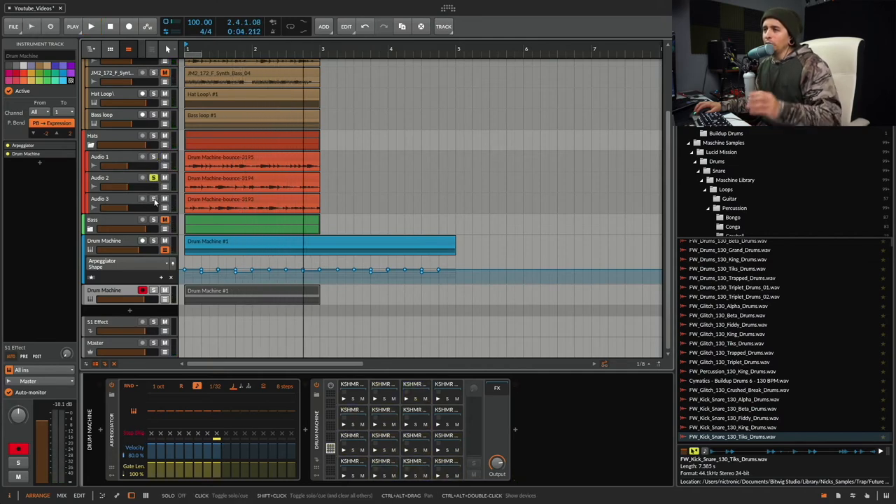
pyautogui.click(91, 25)
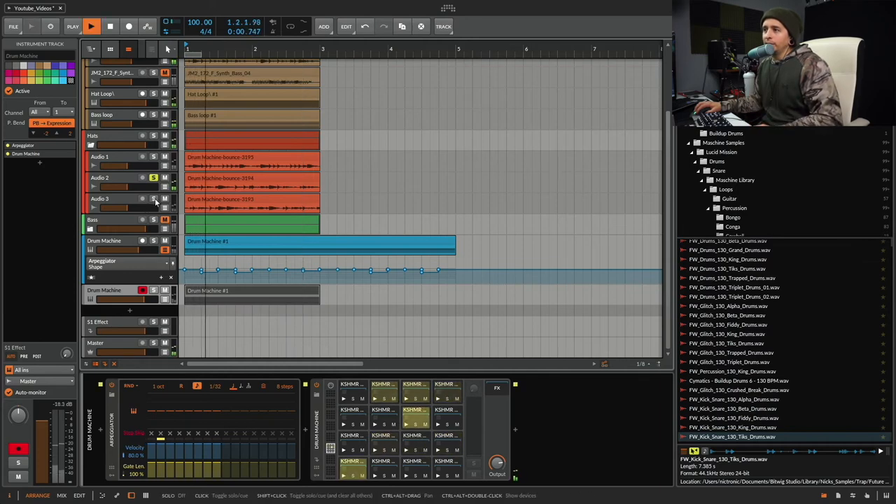
pyautogui.click(92, 26)
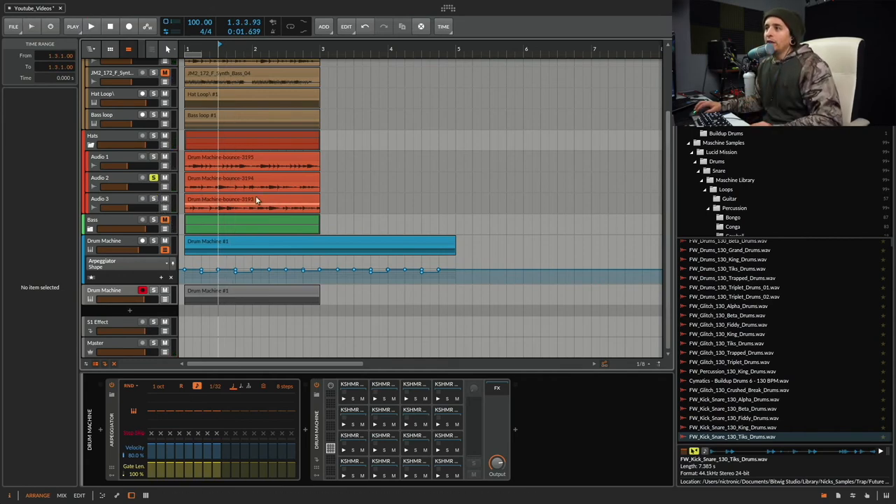
pyautogui.moveTo(235, 205)
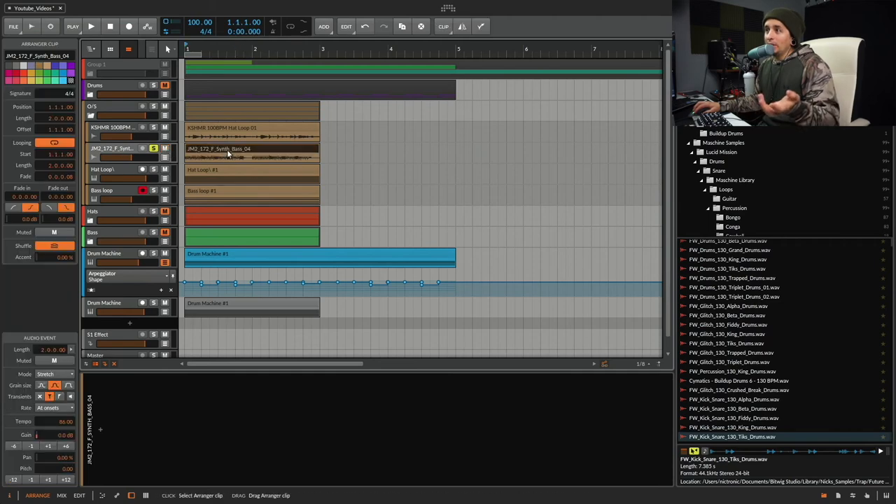
# - Slice the synth bass clip to a Drum Machine and bounce its source slices to new audio tracks
pyautogui.rightClick(227, 148)
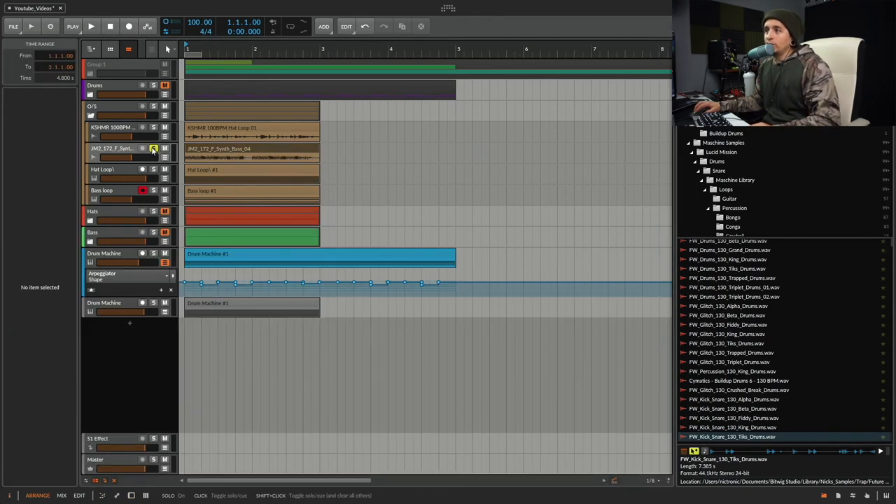
pyautogui.click(91, 25)
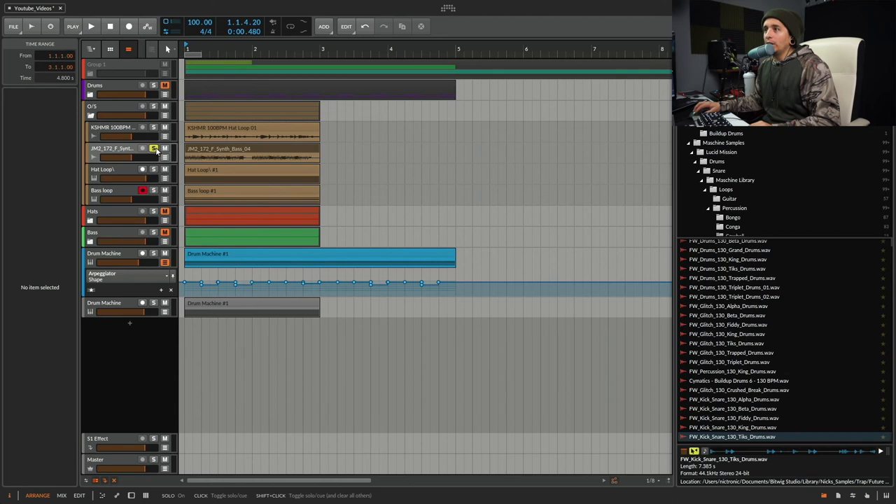
pyautogui.click(152, 149)
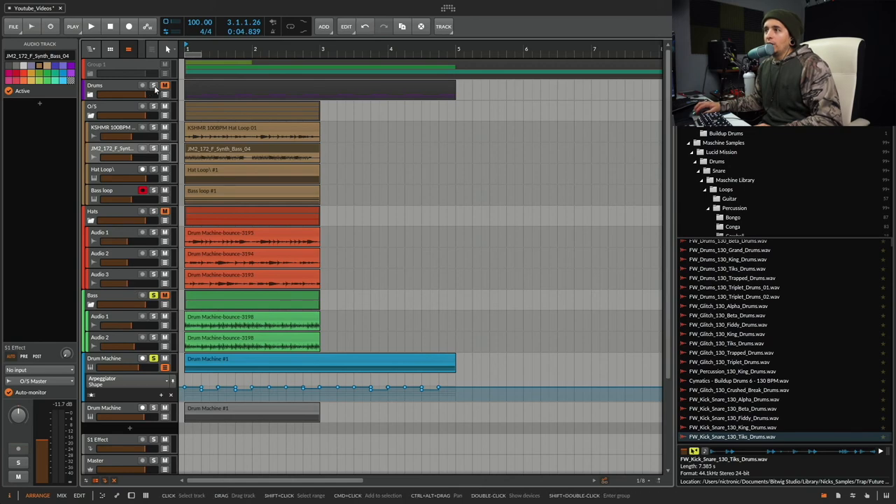
# - Solo the bounced hi-hat and bass tracks and play them together from the arrangement start
pyautogui.click(154, 85)
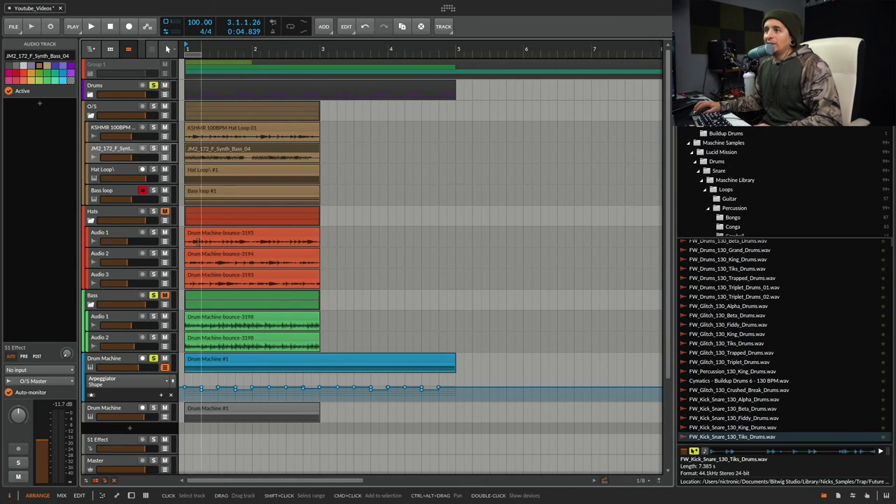
pyautogui.click(110, 27)
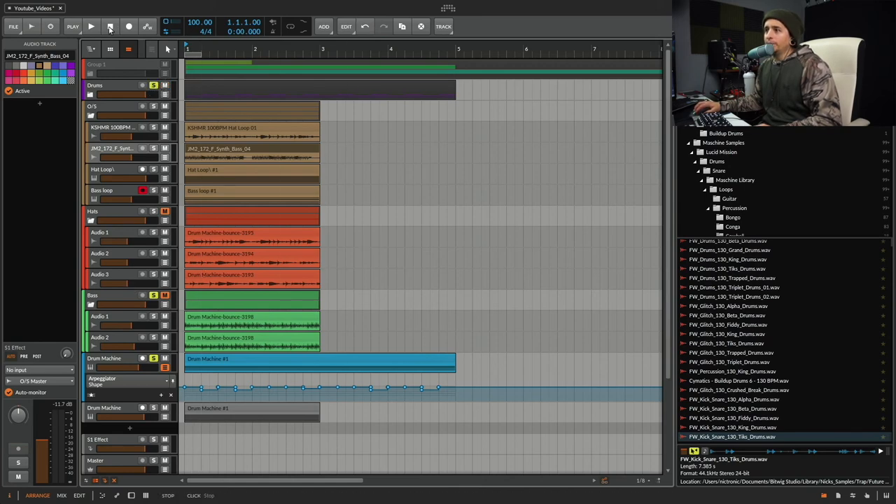
pyautogui.click(93, 25)
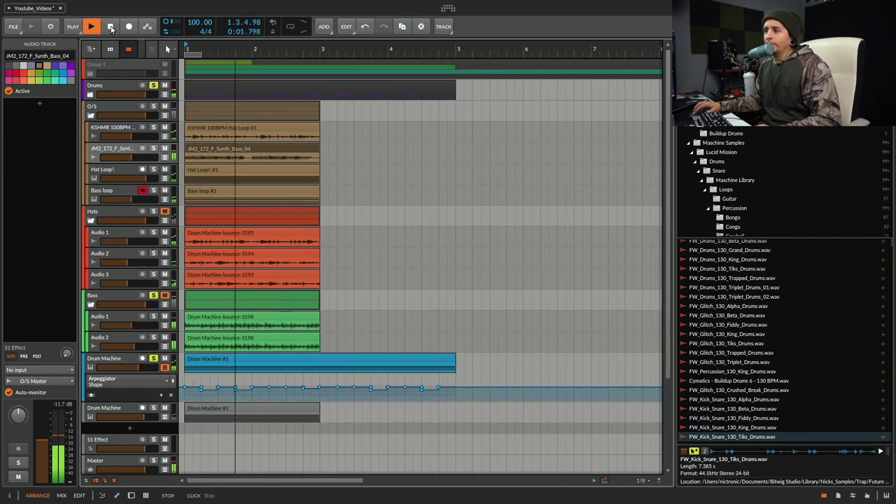
pyautogui.click(91, 26)
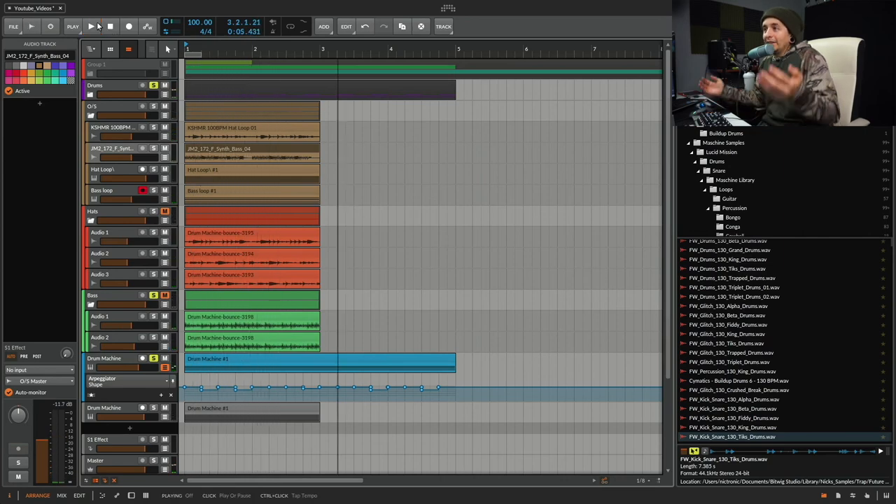